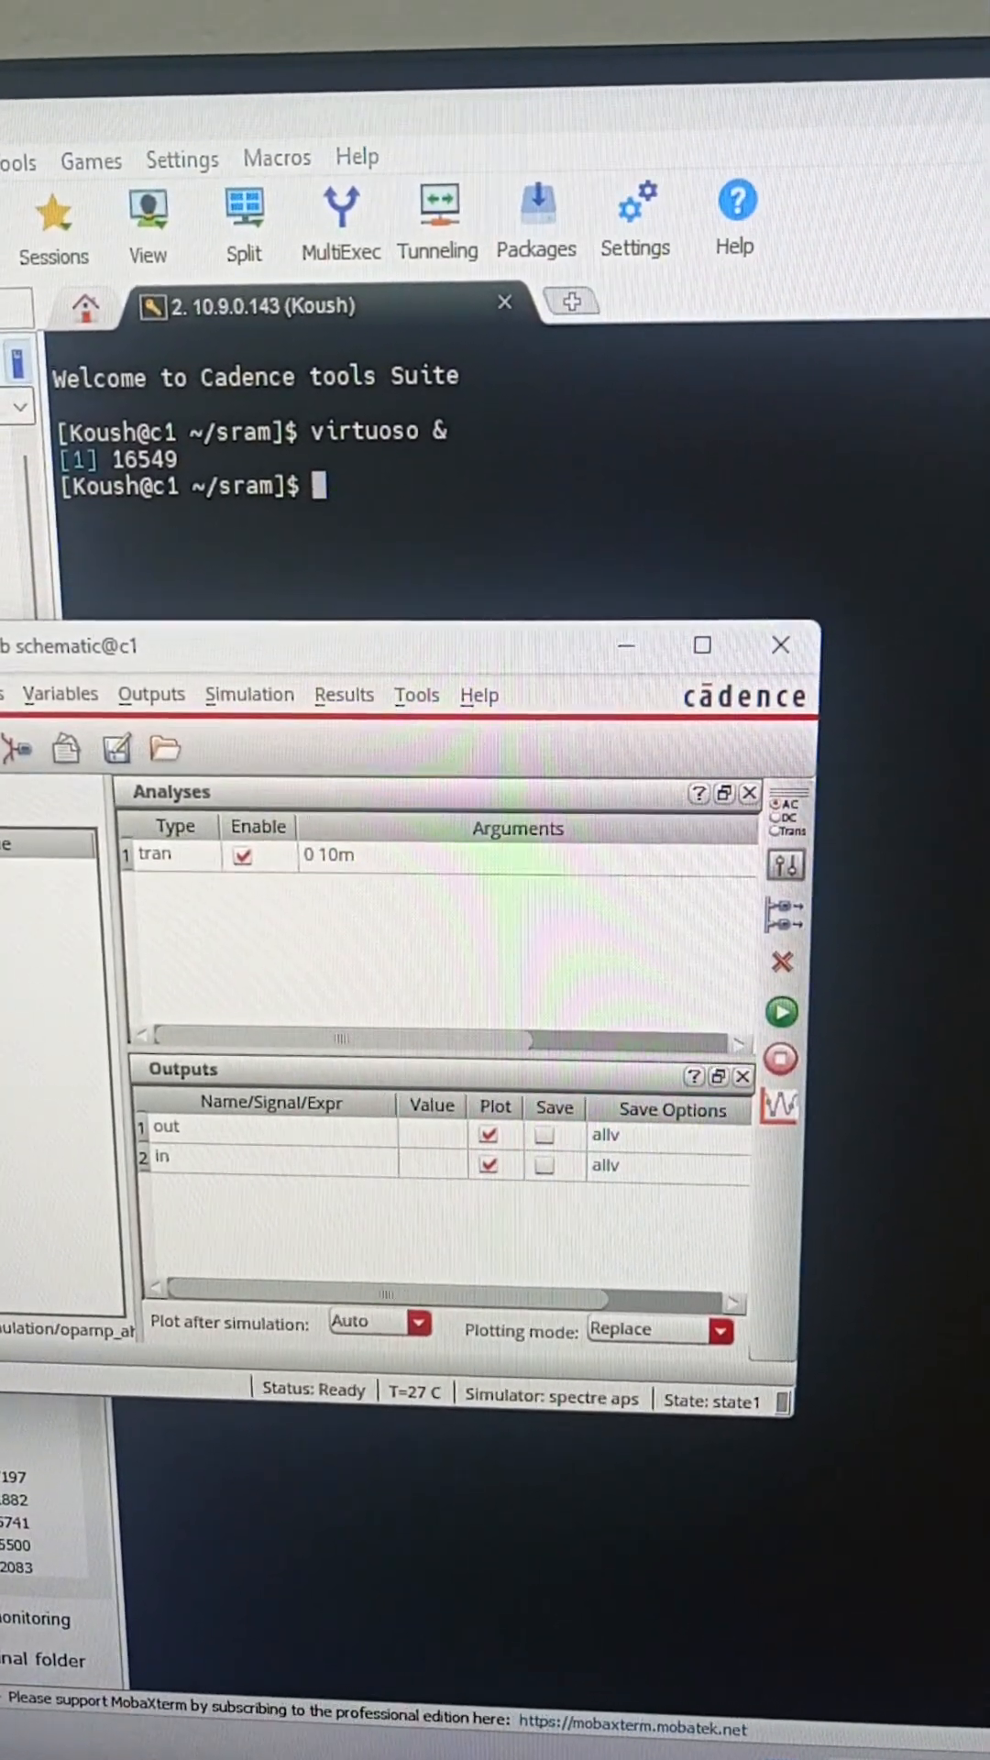
# Run the tran analysis and plot /out (about 200 mV peak) against /in (about 100 mV)
pyautogui.click(781, 1012)
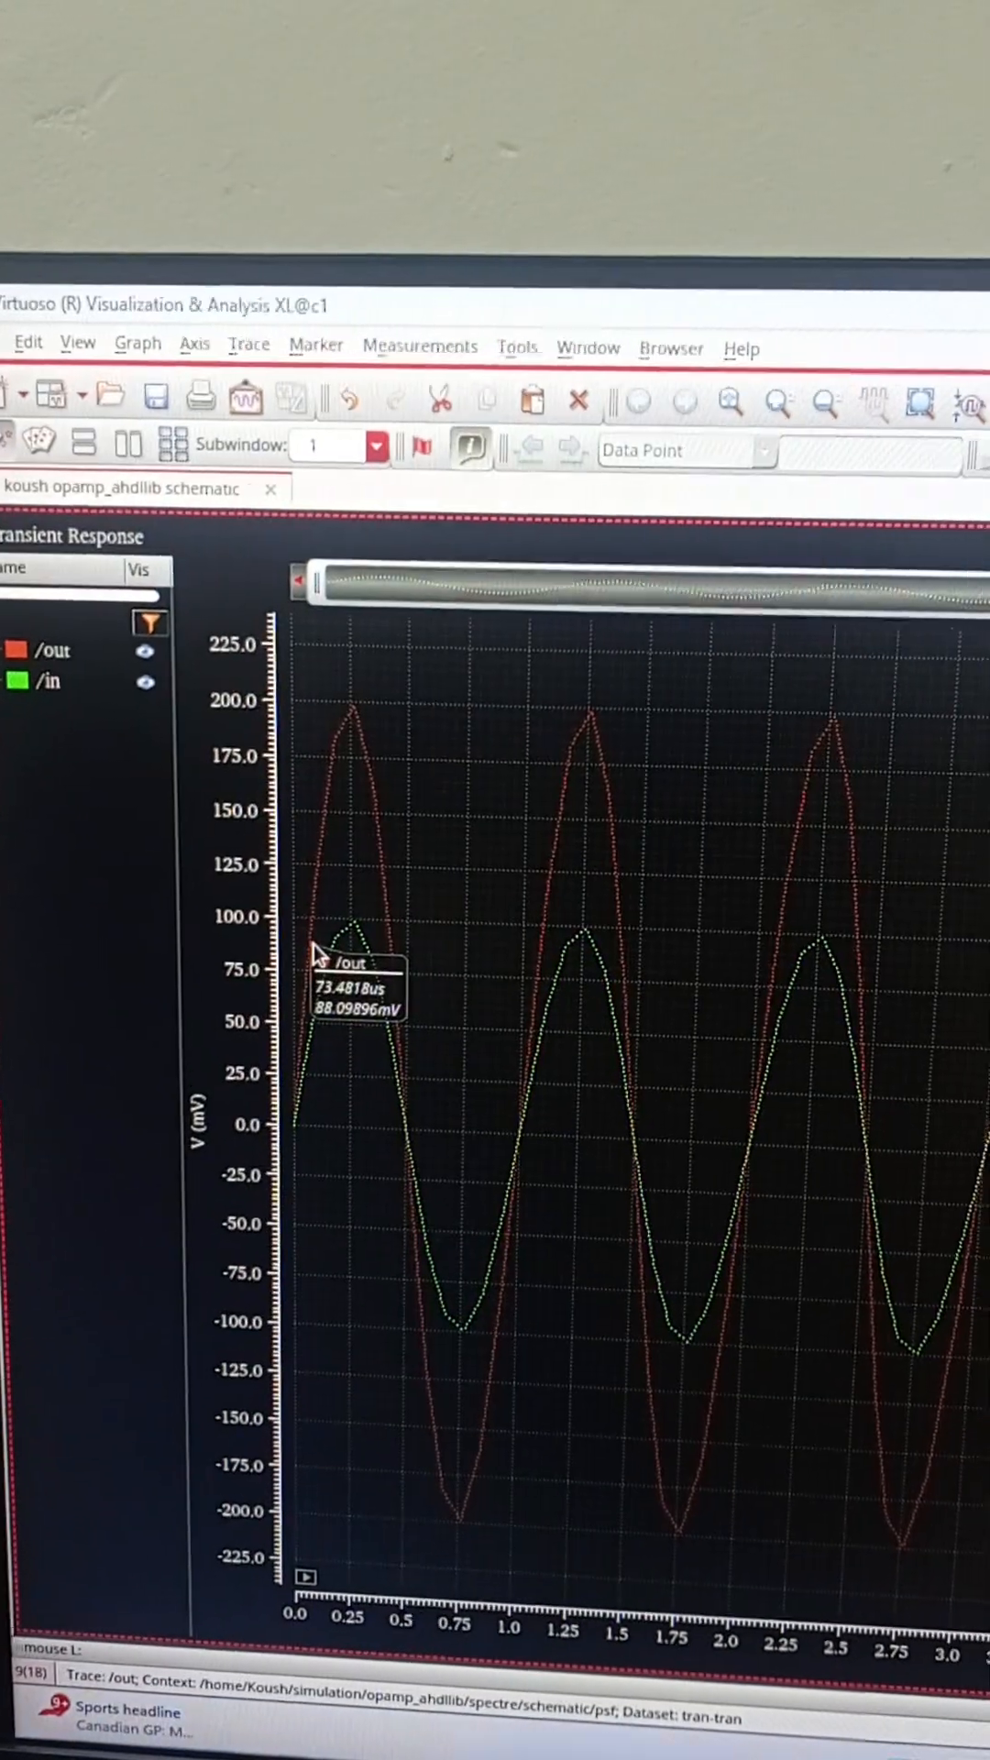